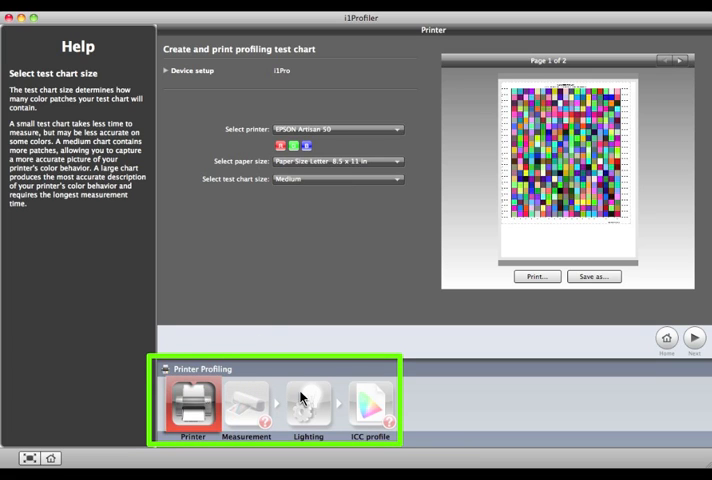
mouse_move(375, 404)
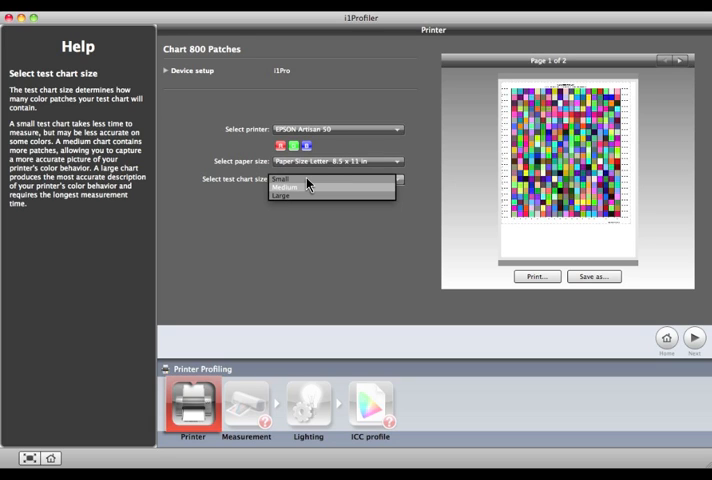
Choose the Medium test chart size for the EPSON Artisan 50 on Letter paper
left_click(287, 186)
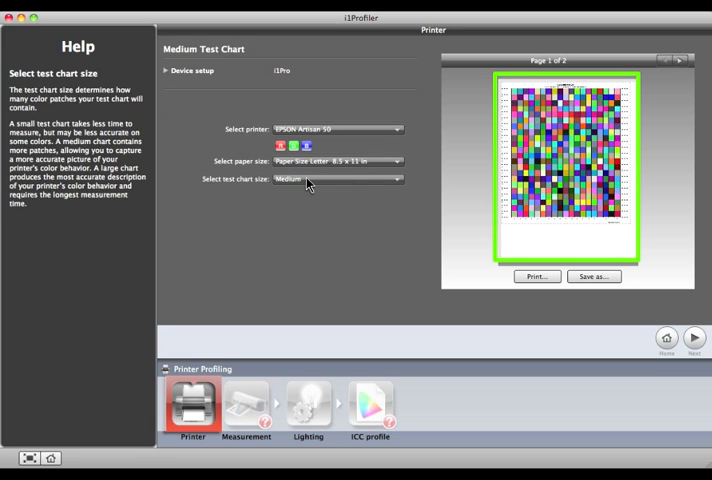
mouse_move(540, 82)
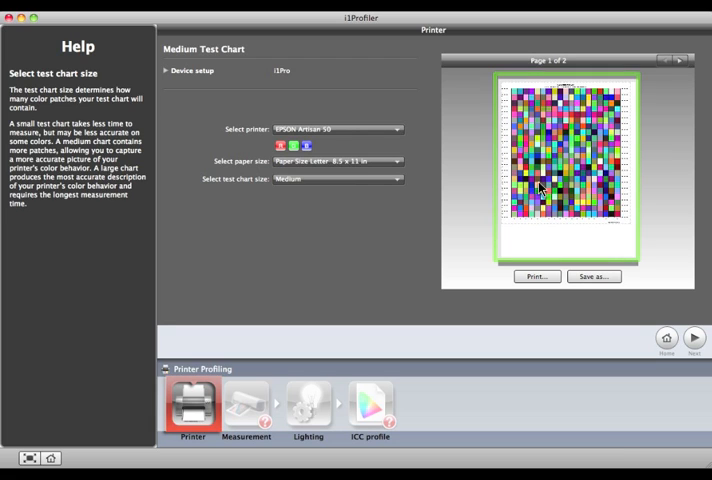
Print the chart on Ultra Premium Photo Paper Luster, Photo quality, with colour adjustment off
left_click(536, 276)
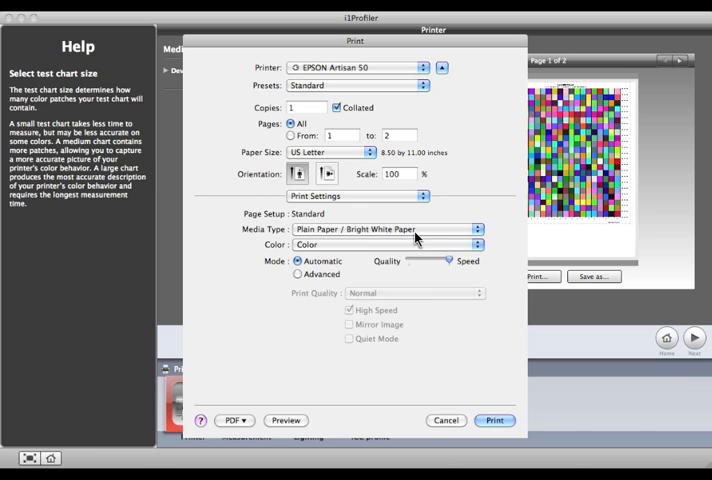
left_click(385, 230)
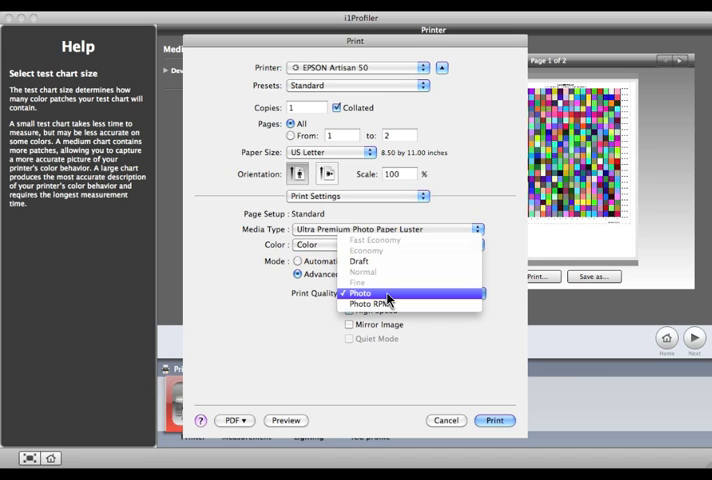
left_click(360, 292)
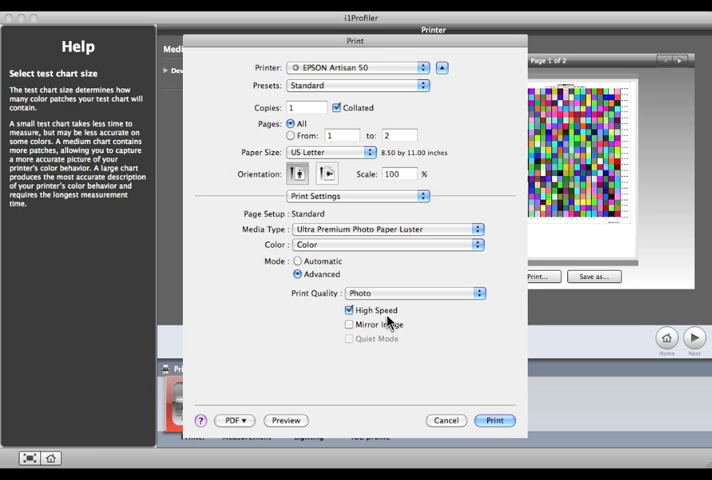
left_click(355, 195)
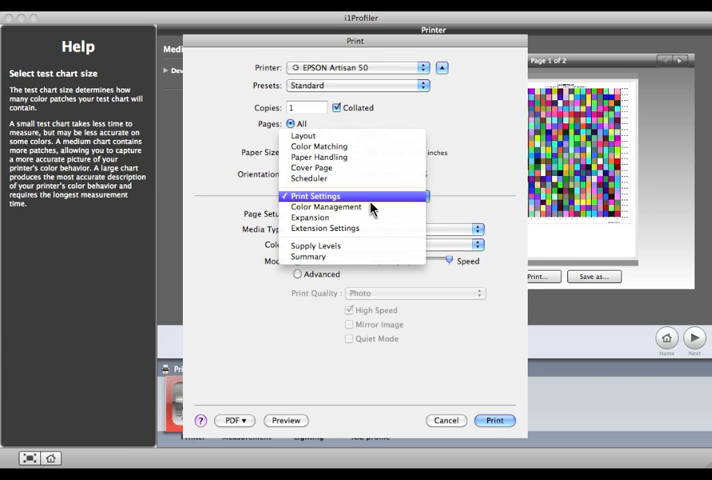
left_click(325, 206)
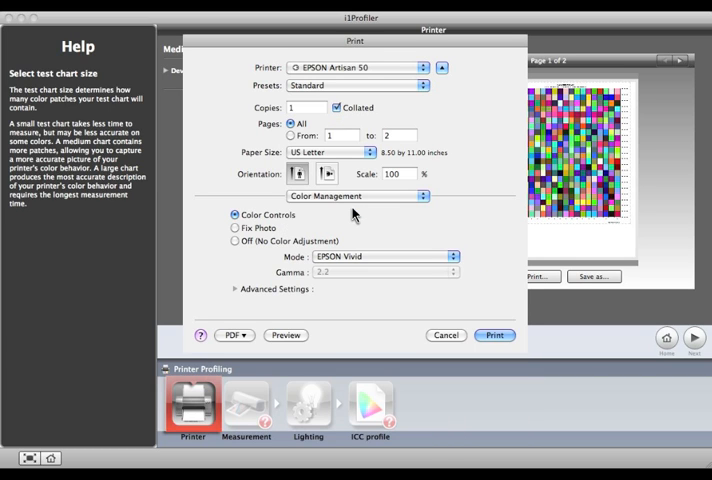
left_click(236, 241)
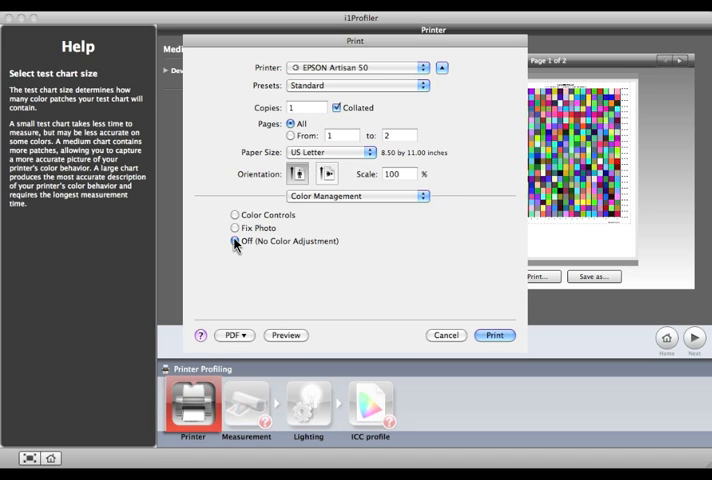
left_click(235, 241)
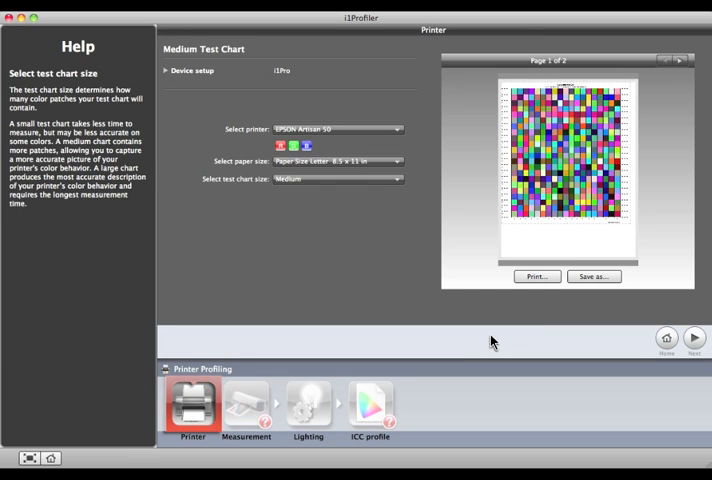
mouse_move(607, 344)
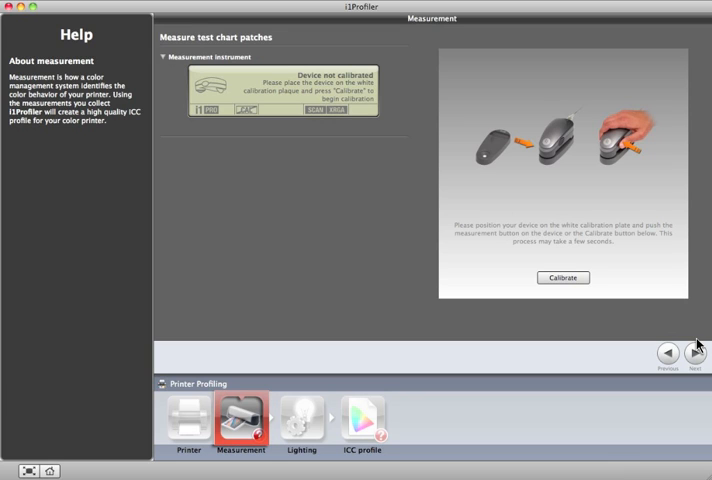
Calibrate the i1Pro on its calibration plate and scan both chart pages
left_click(562, 278)
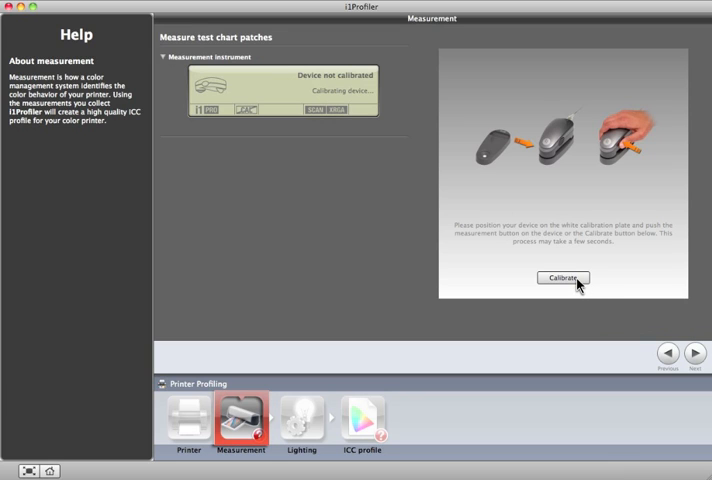
left_click(562, 278)
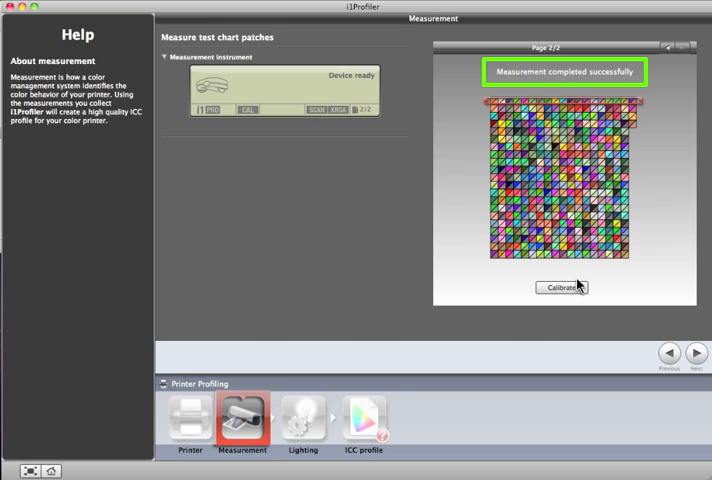
Advance to Lighting and set ambient light to a 5000 K daylight temperature
left_click(697, 354)
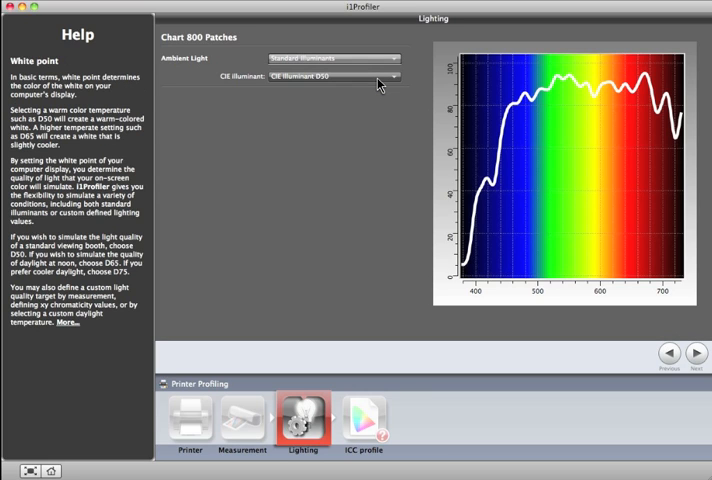
left_click(330, 57)
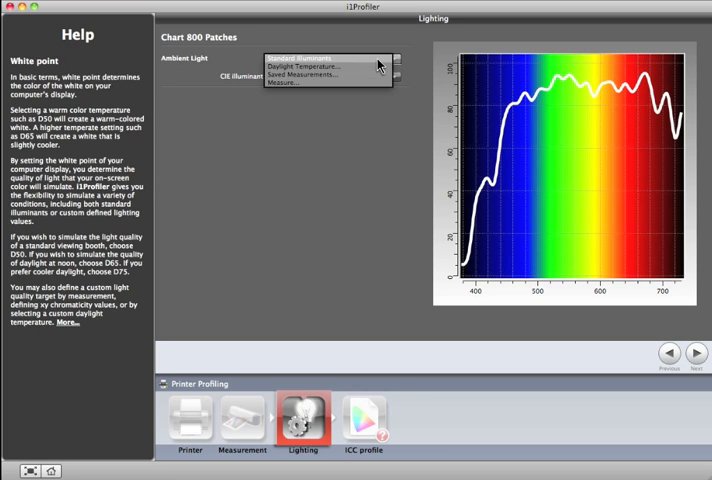
mouse_move(320, 68)
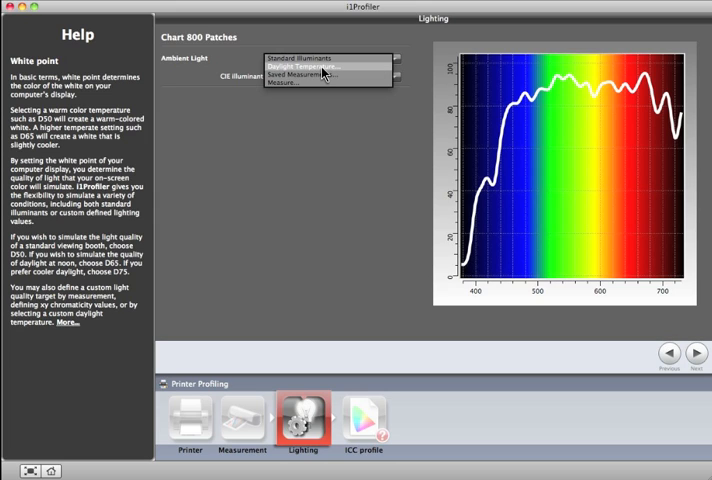
left_click(305, 61)
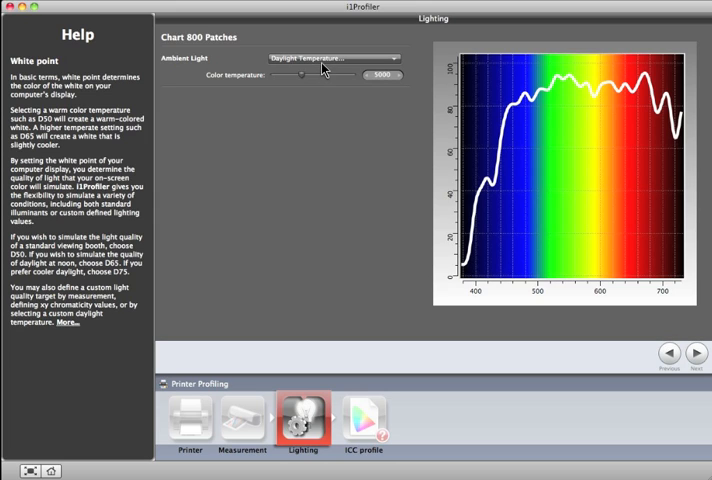
left_click(333, 57)
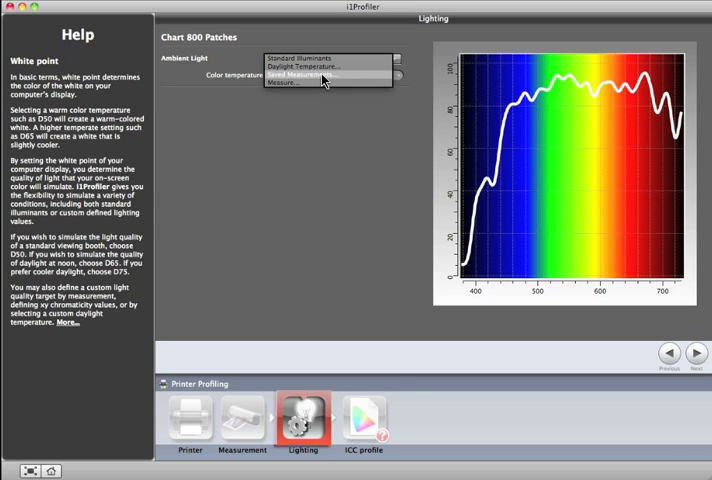
Measure the ambient light with the device and keep the measurement
left_click(287, 83)
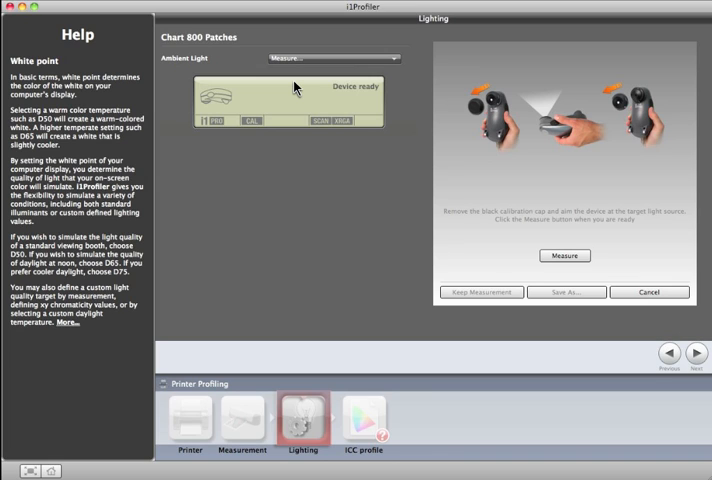
mouse_move(504, 227)
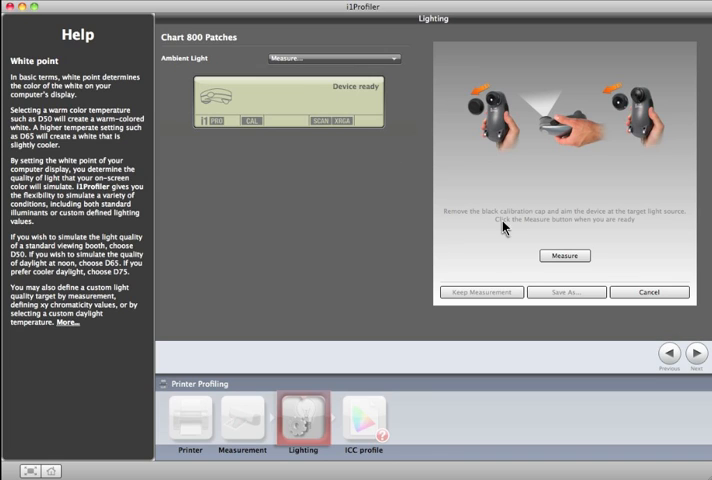
left_click(564, 256)
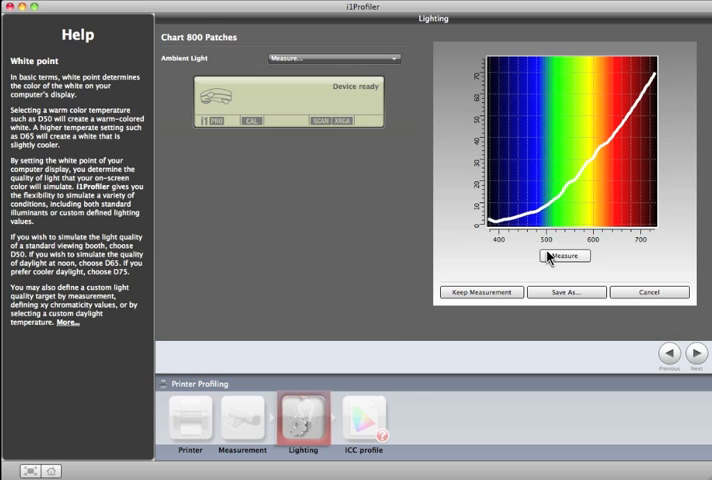
left_click(565, 256)
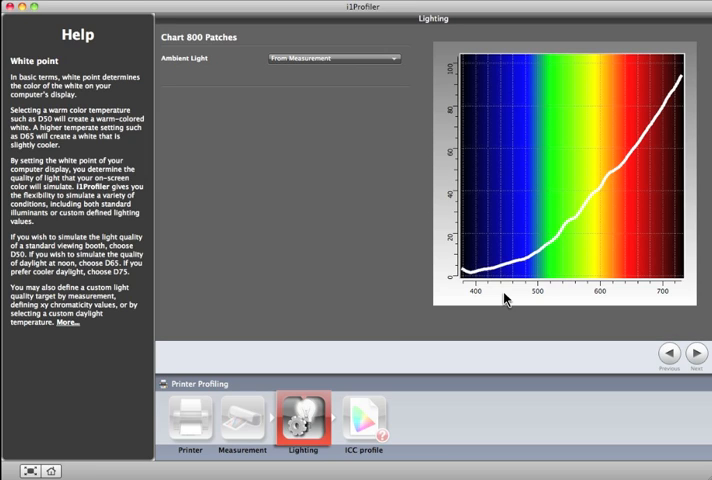
Advance to the ICC Profile step and review the 'Chart 800 Patches.icc' settings
left_click(697, 354)
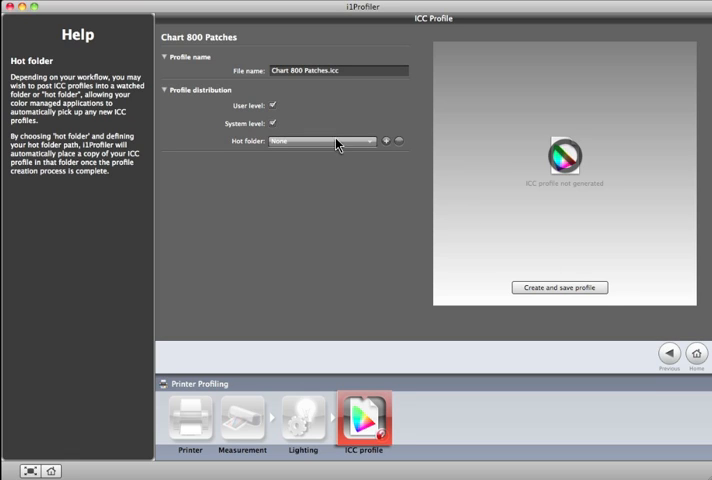
left_click(275, 105)
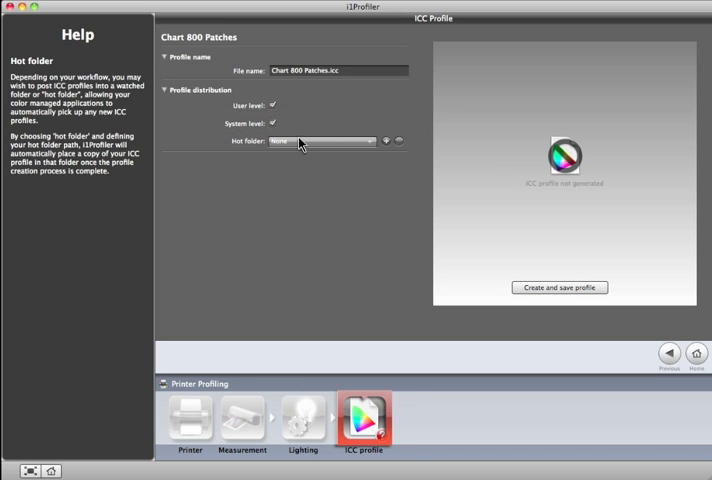
mouse_move(303, 147)
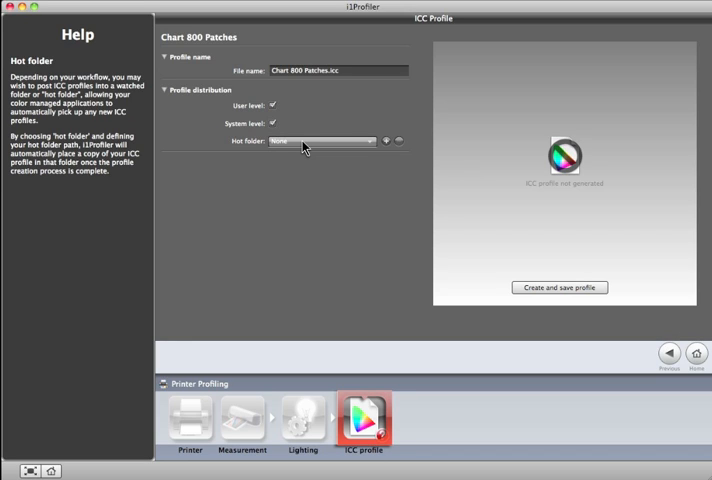
mouse_move(390, 145)
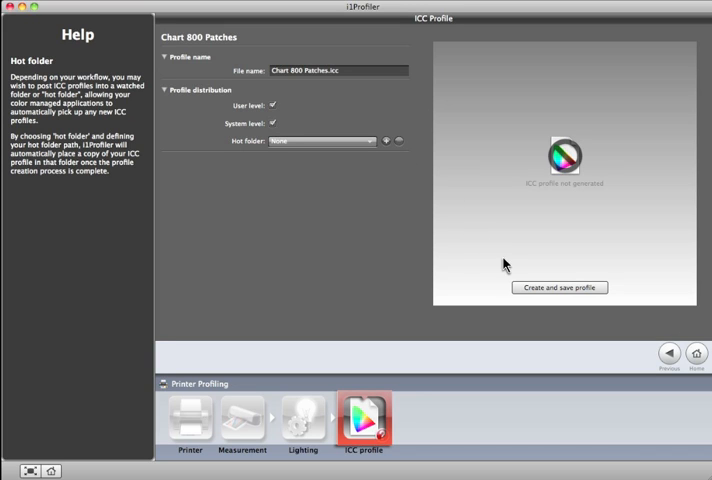
Create and save 'Chart 800 Patches.icc', then rotate the 3D gamut plot
left_click(559, 288)
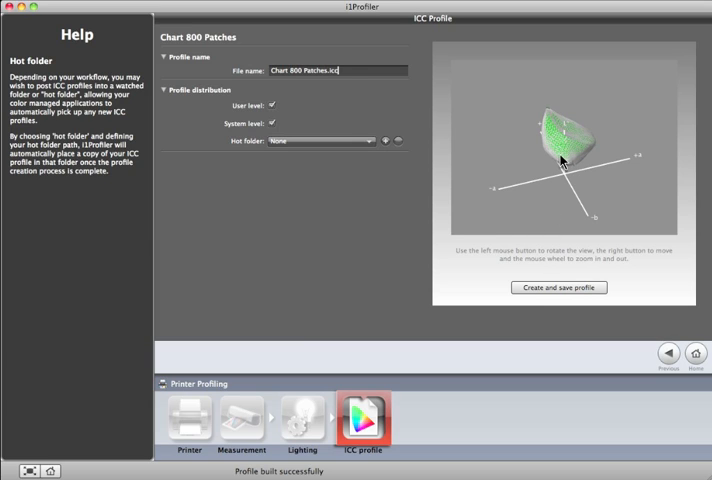
left_click_drag(563, 155, 565, 140)
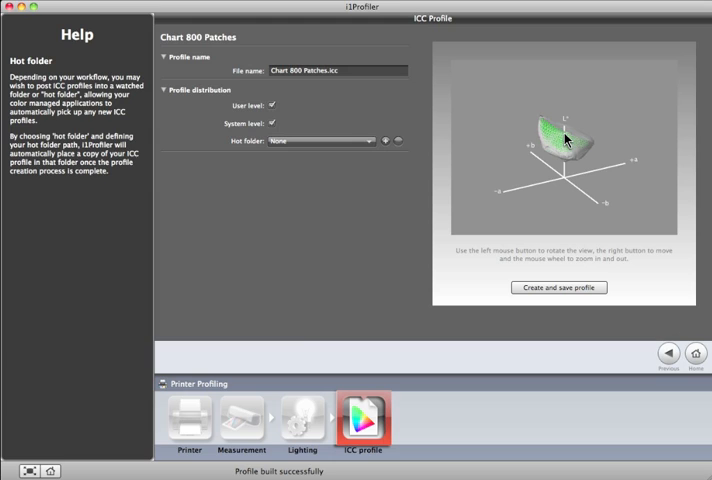
left_click_drag(565, 140, 565, 155)
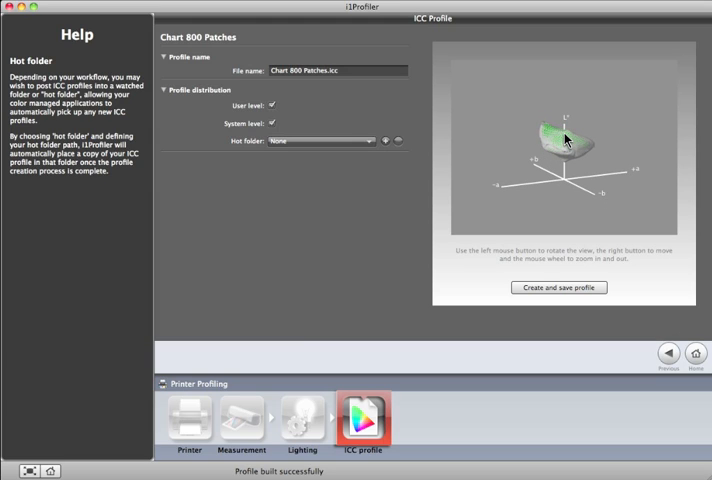